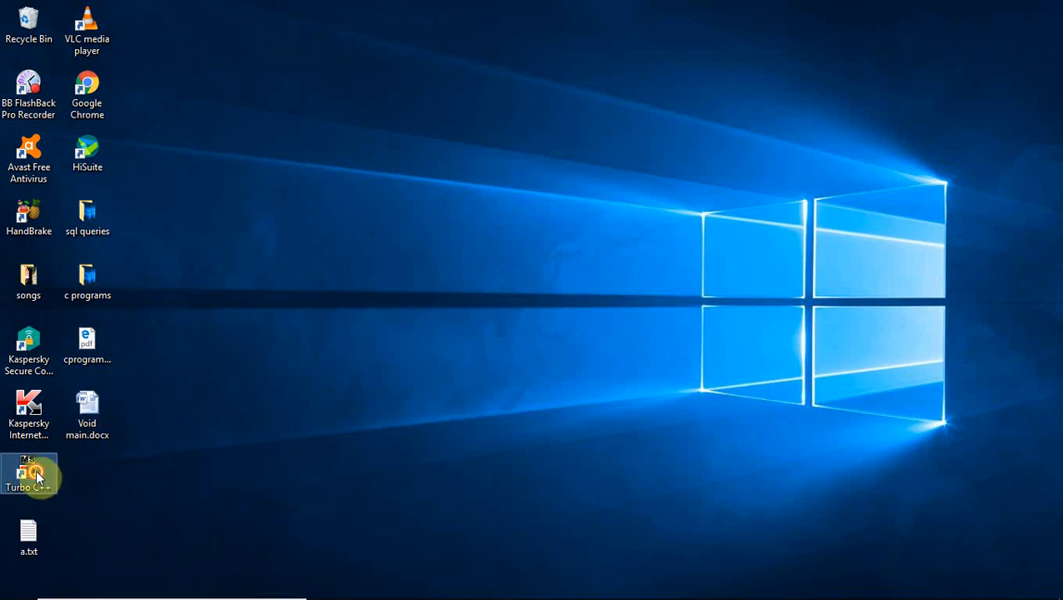
mouse_move(609, 461)
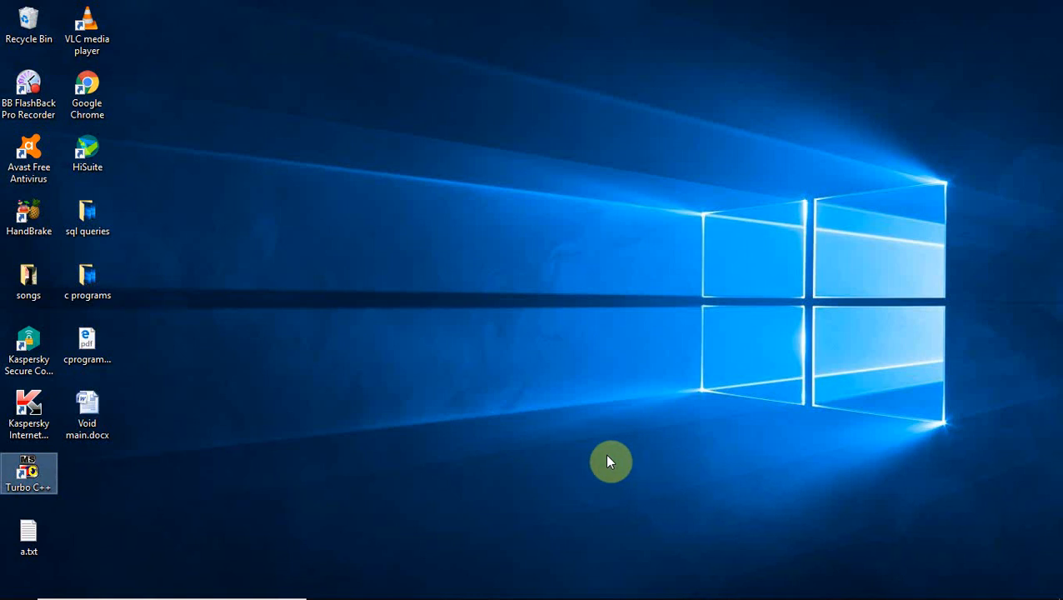
- Launch Turbo C++ from the desktop and start it from its welcome window
double_click(28, 473)
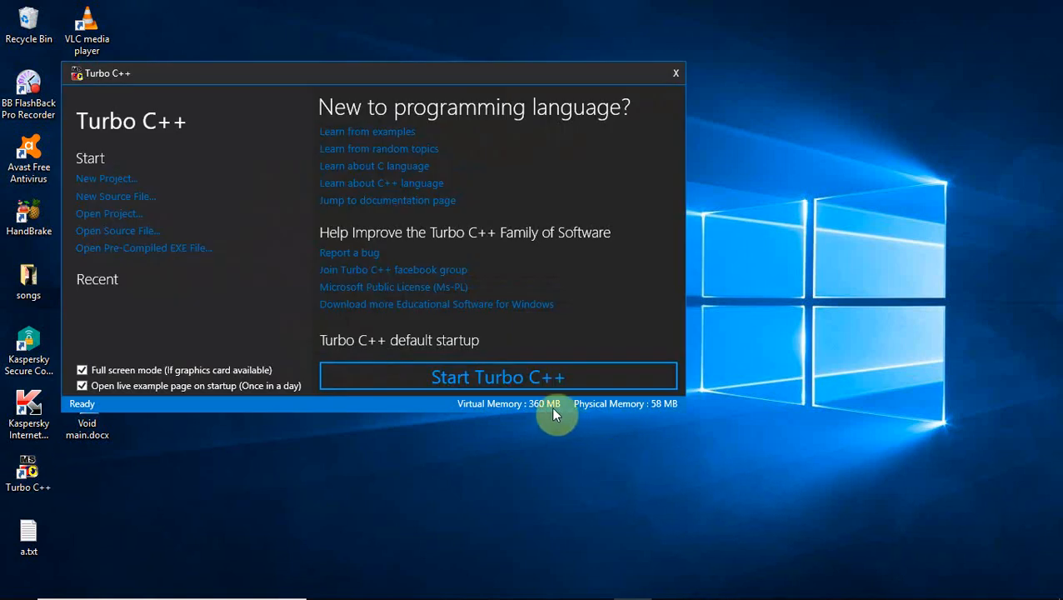
click(497, 377)
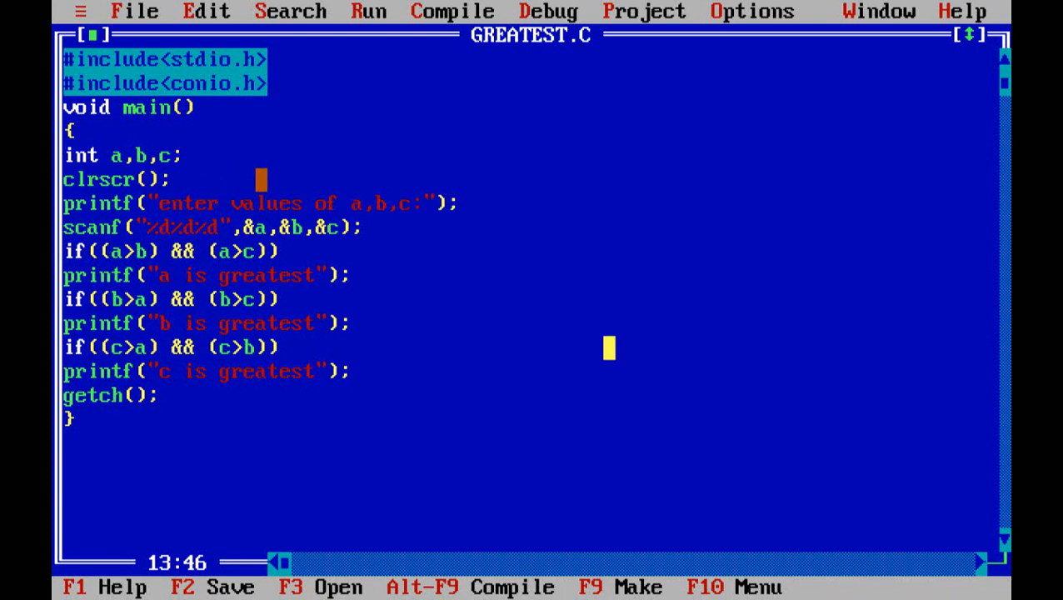
- Walk through the int a,b,c declaration and the 'b is greatest' branch of GREATEST.C
click(140, 250)
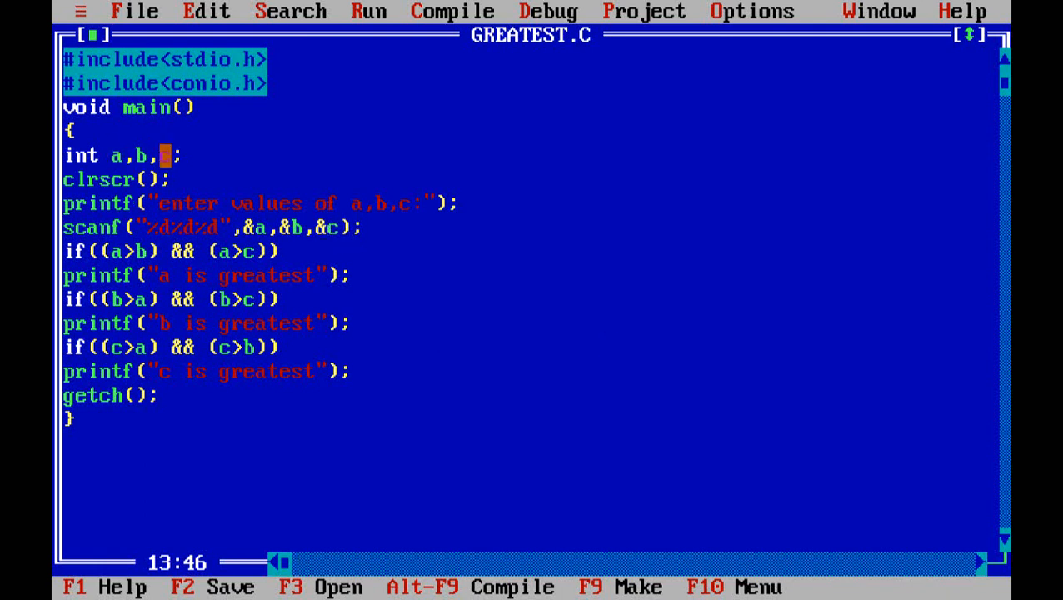
text(c)
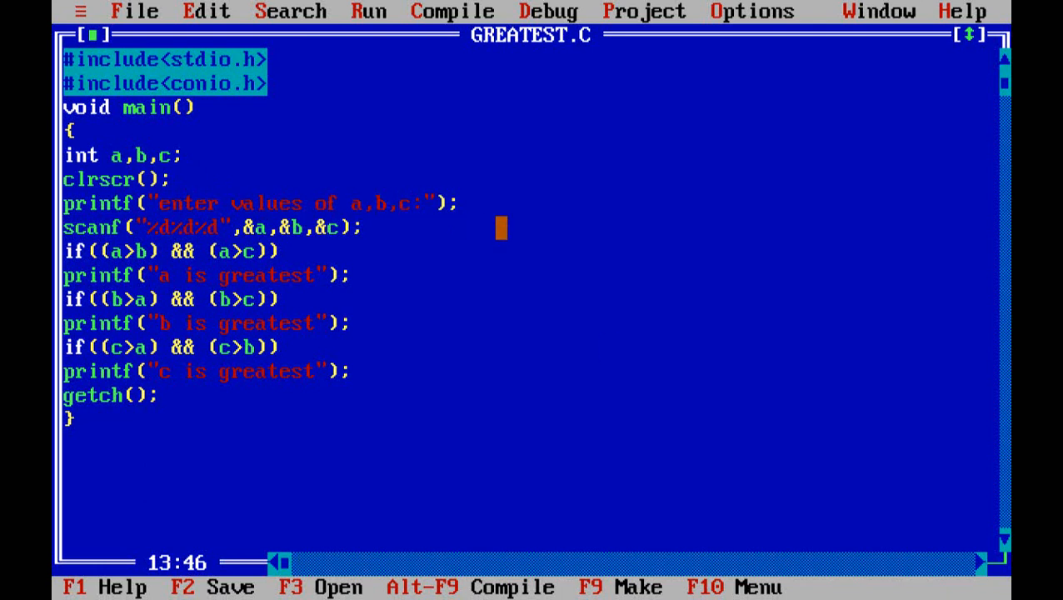
click(272, 203)
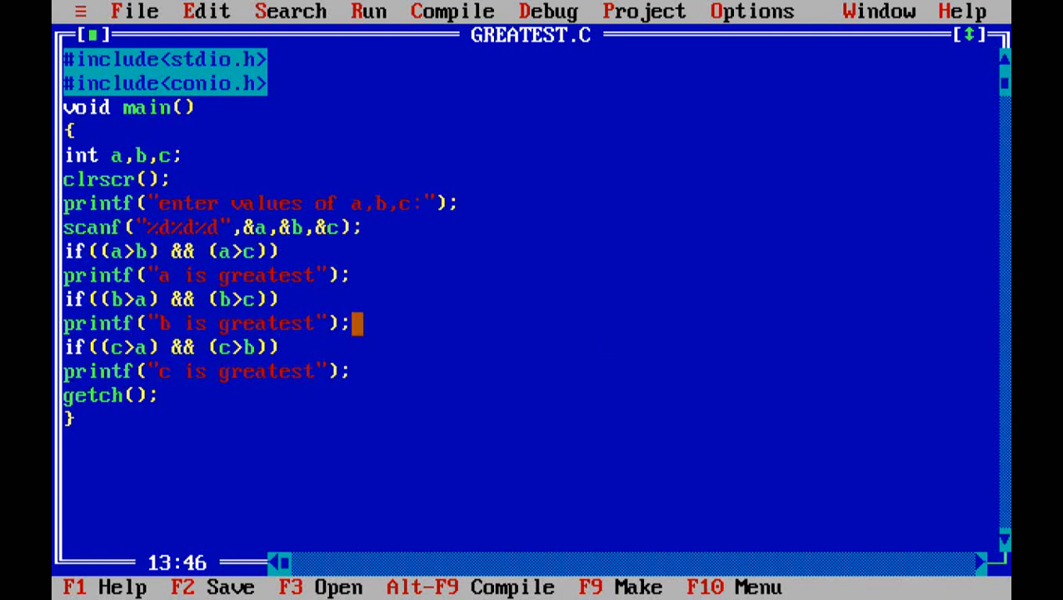
click(140, 349)
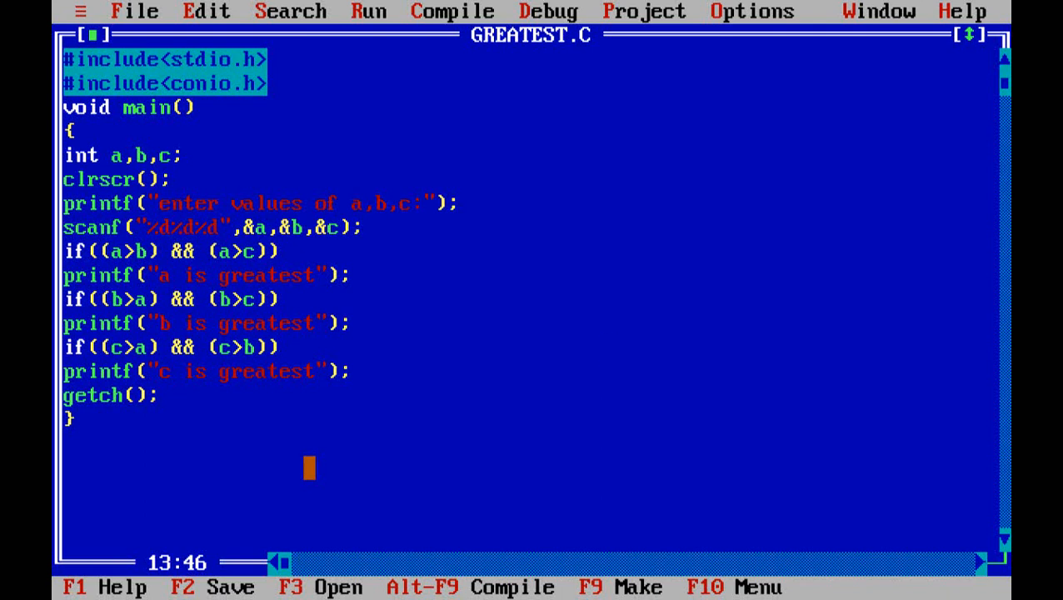
- Review the 'c is greatest' branch and getch line, then bring up the Compile menu
click(285, 396)
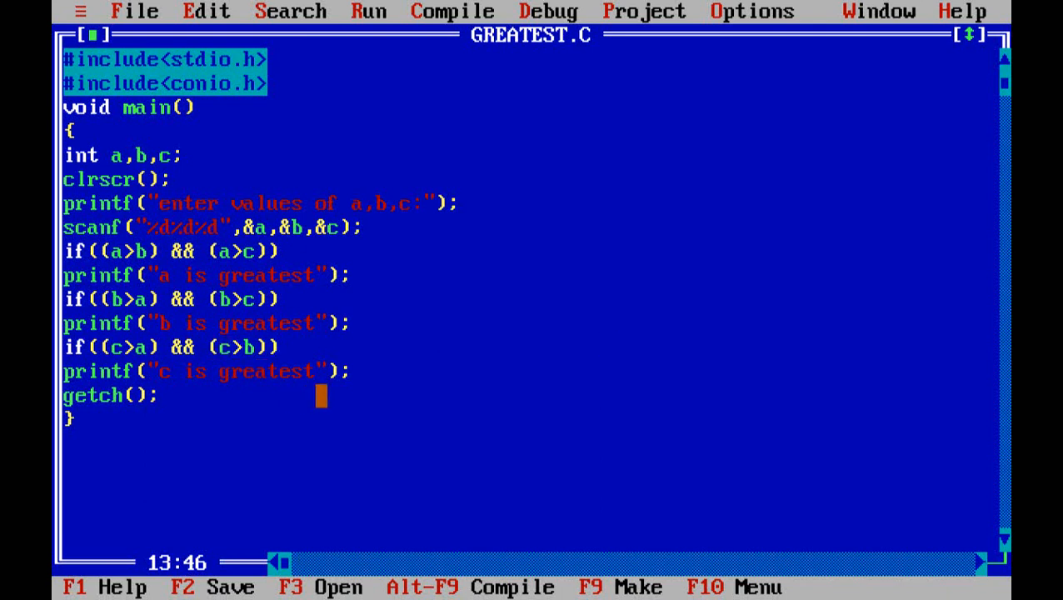
click(211, 372)
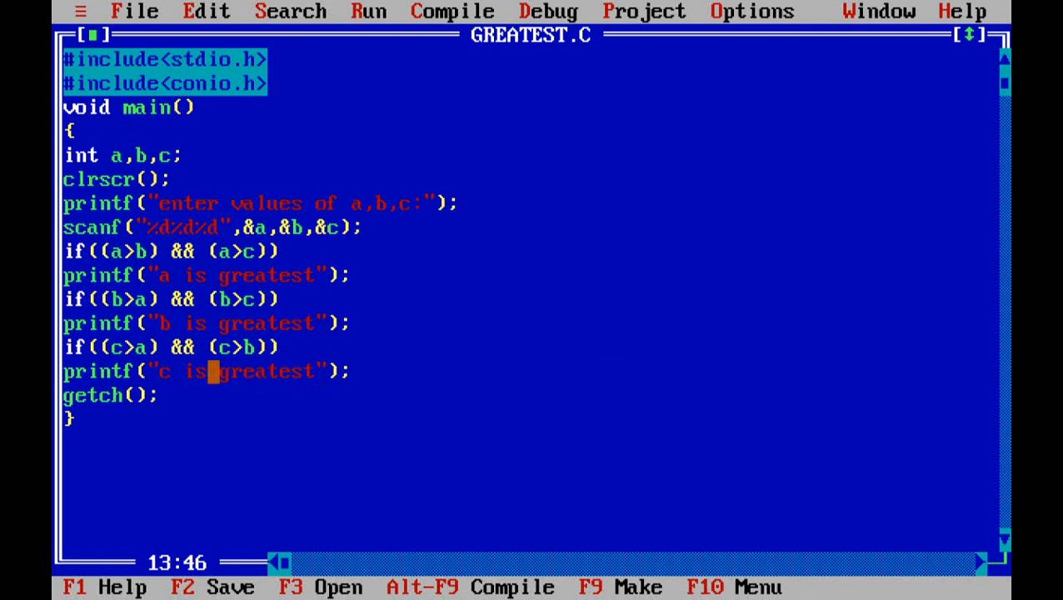
mouse_move(248, 443)
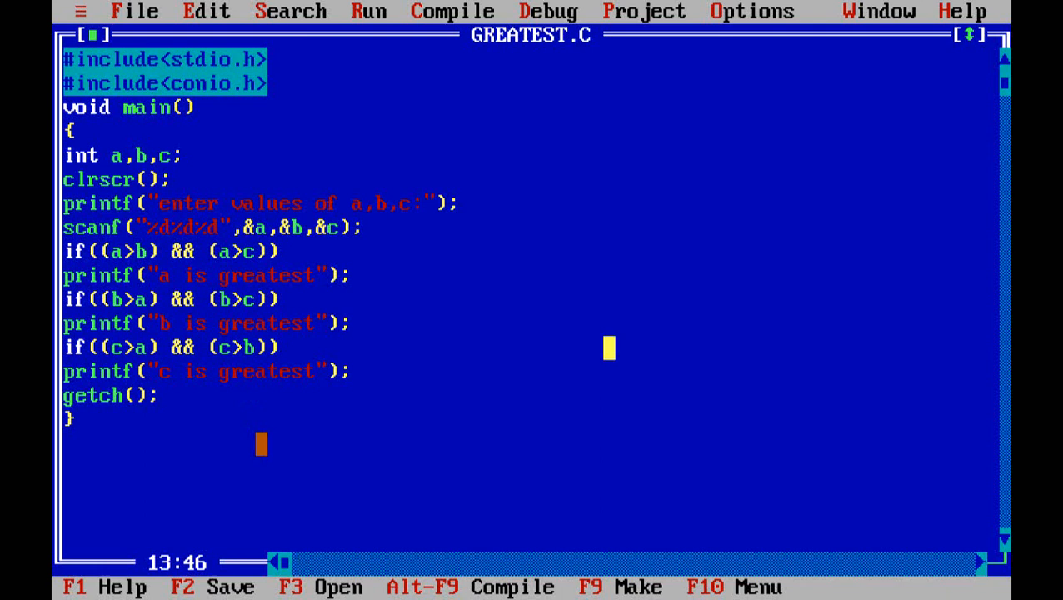
click(453, 10)
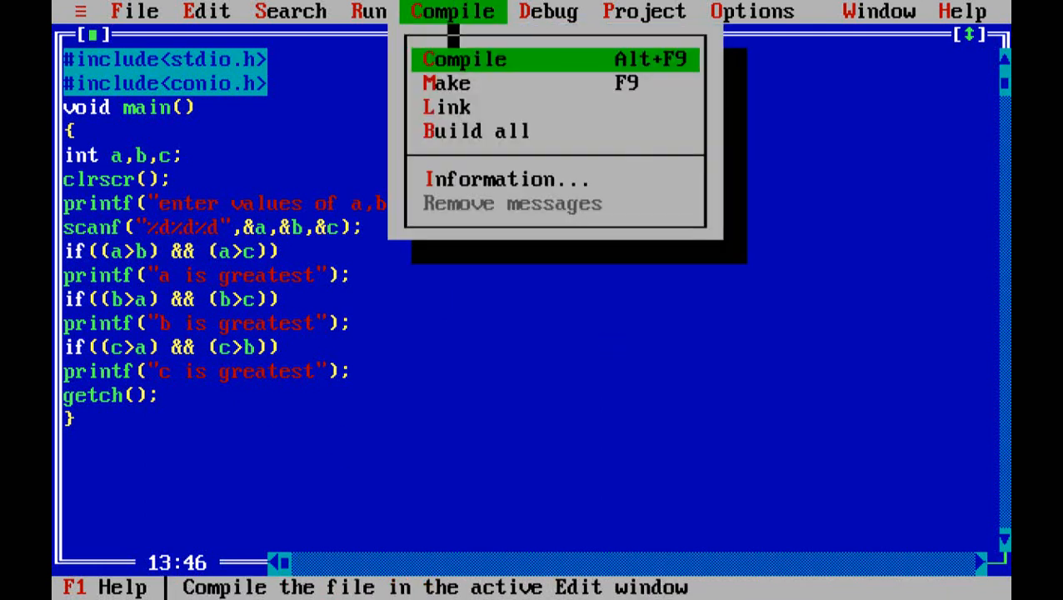
- Compile GREATEST.C with zero warnings and errors and dismiss the success report
click(463, 60)
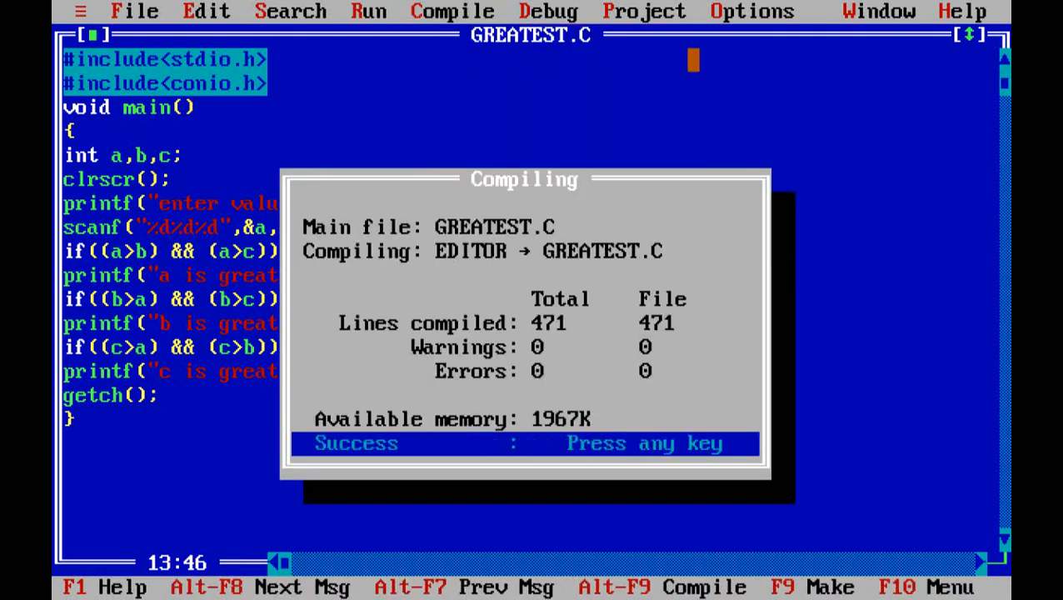
key(enter)
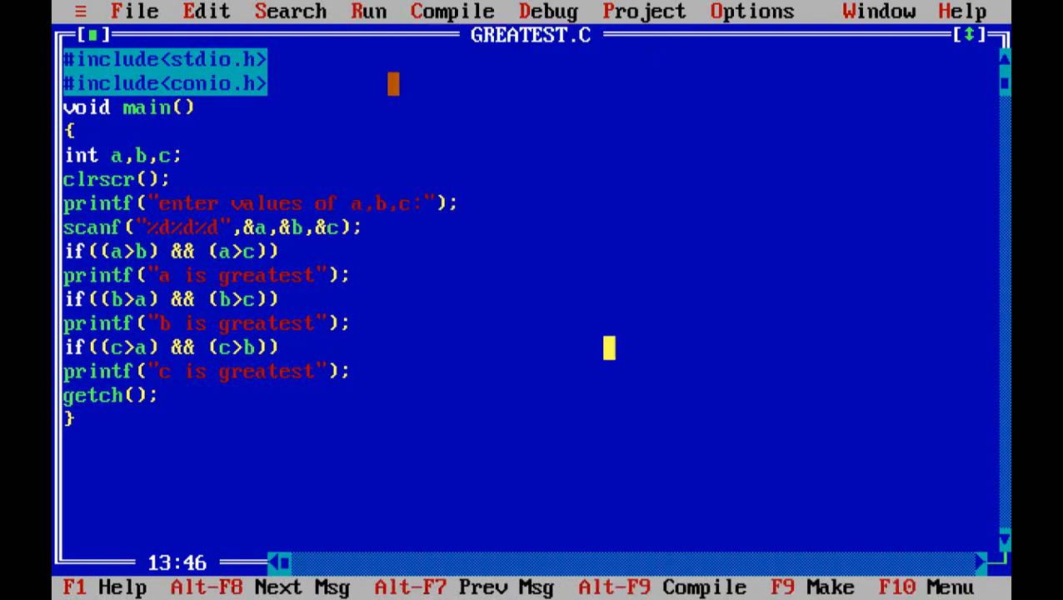
click(370, 10)
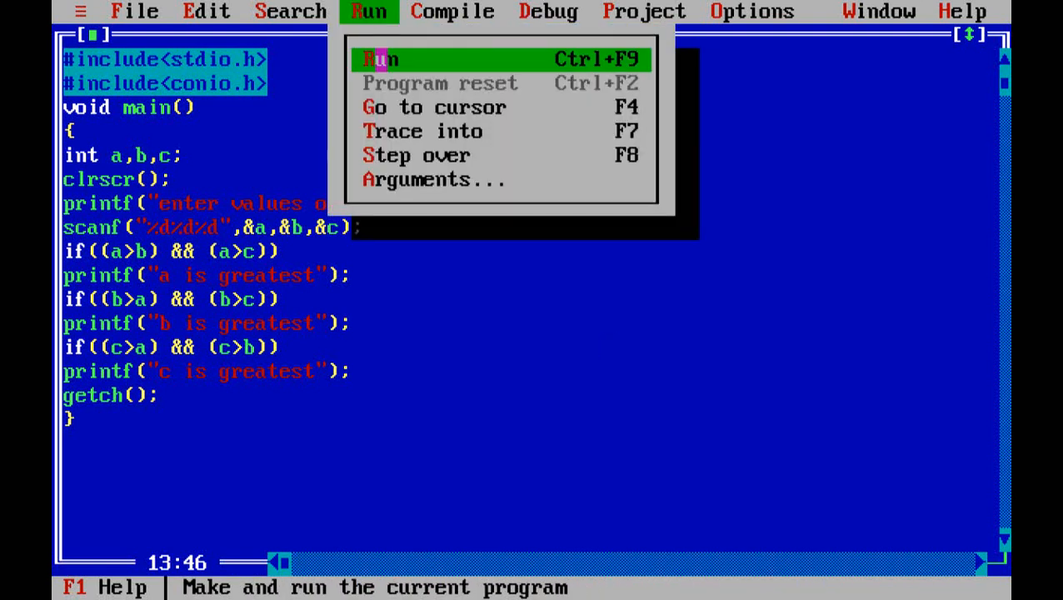
- Run GREATEST.C and enter 45, 67 and 8 for a, b and c at its prompt
click(380, 60)
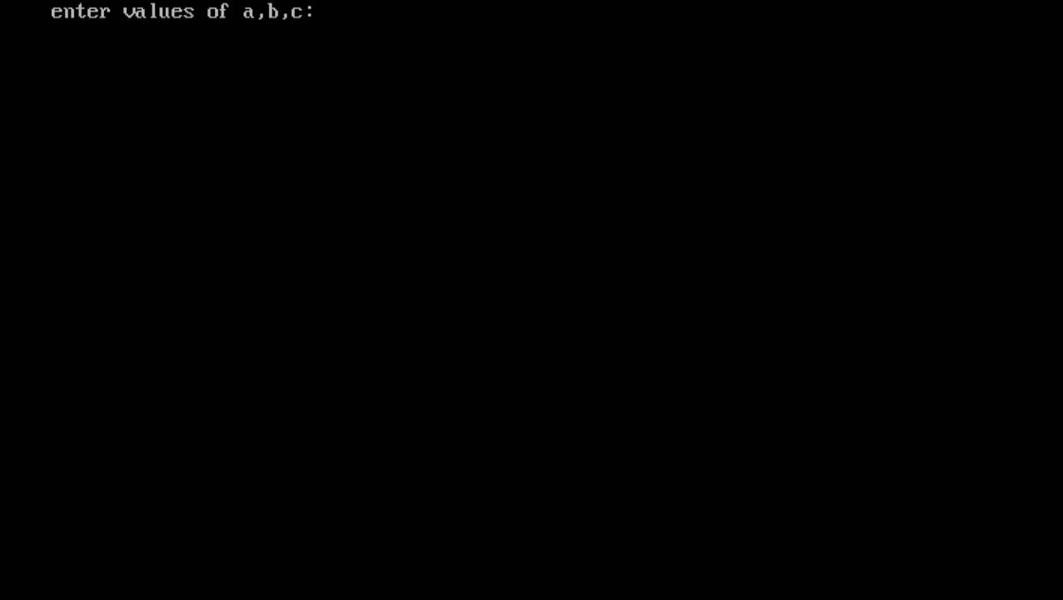
text(4)
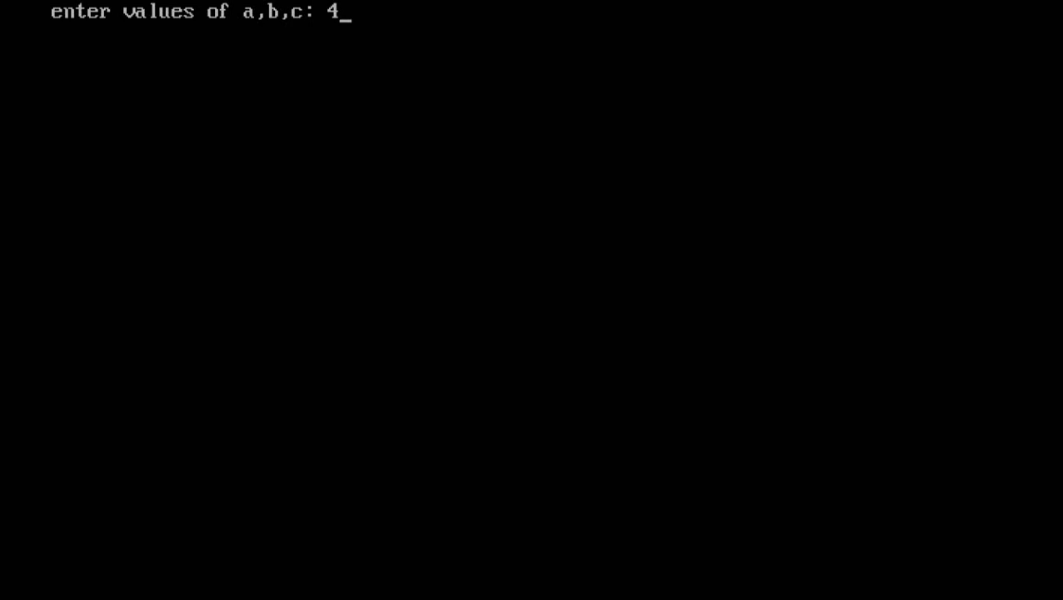
text(5 6)
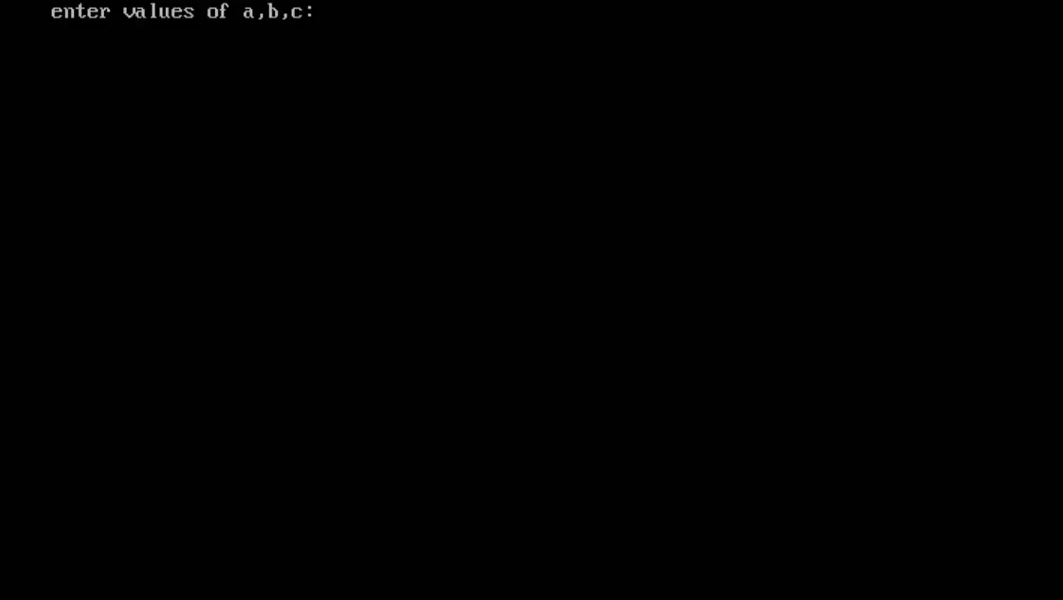
text(45 6)
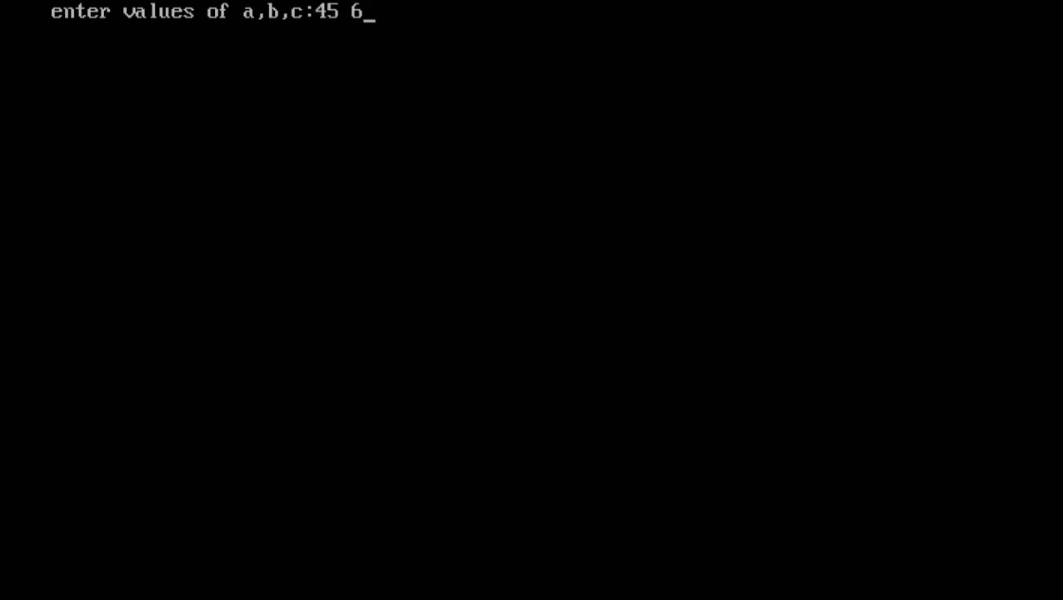
text(7 8)
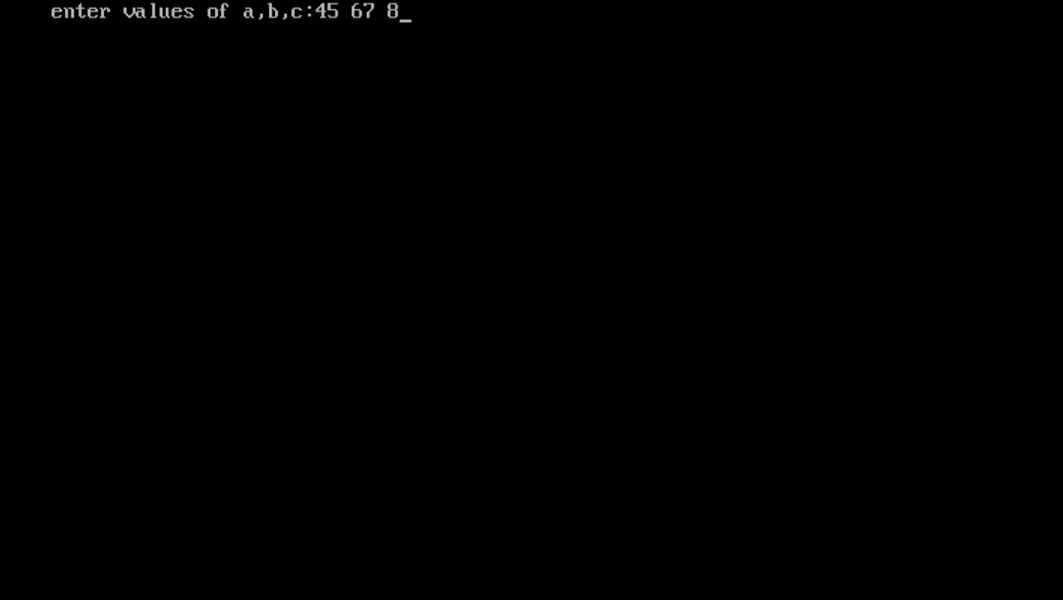